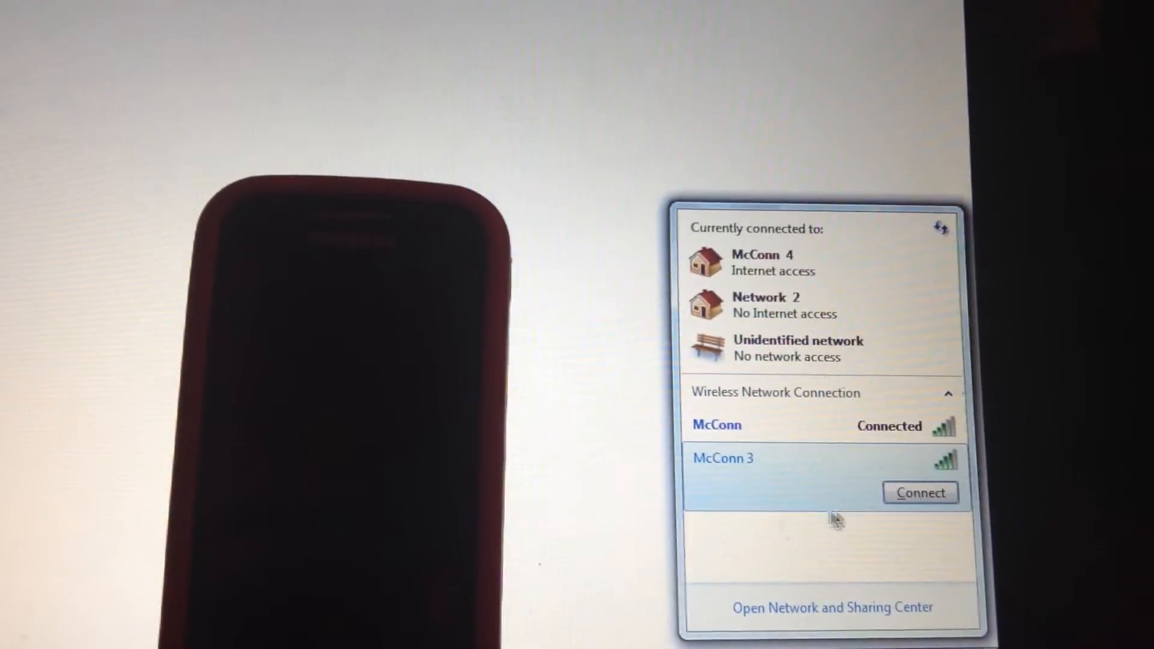
Step: Start connecting to the McConn 3 wireless network from the networks list
{"action": "left_click", "coordinate": [921, 492]}
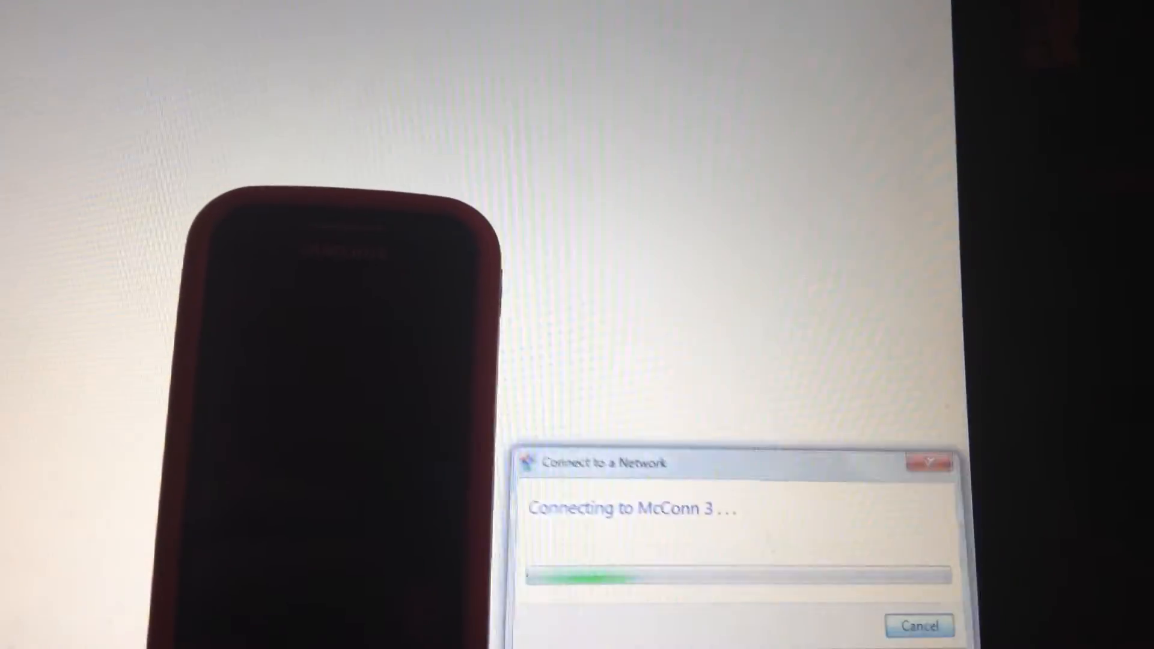